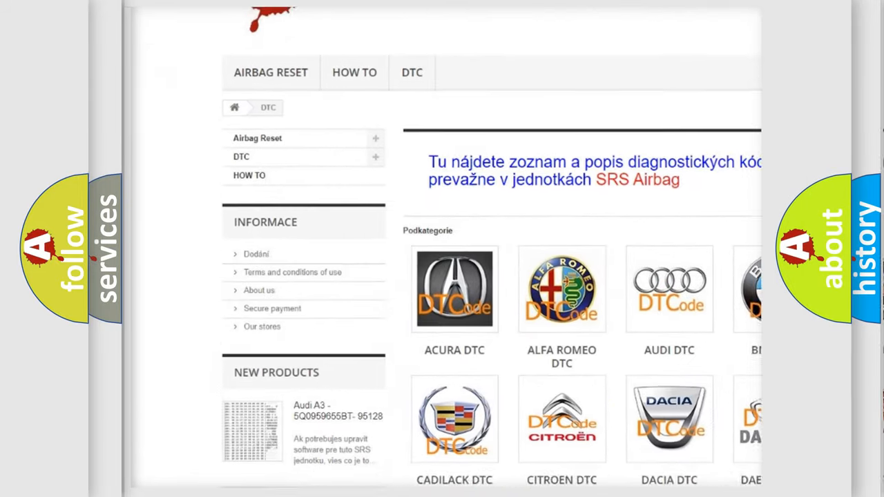
scroll("down", 3)
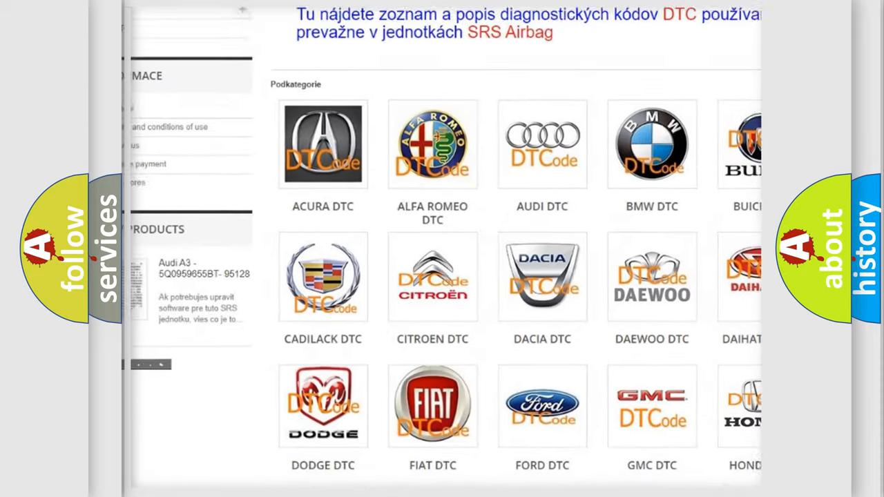
scroll("down", 3)
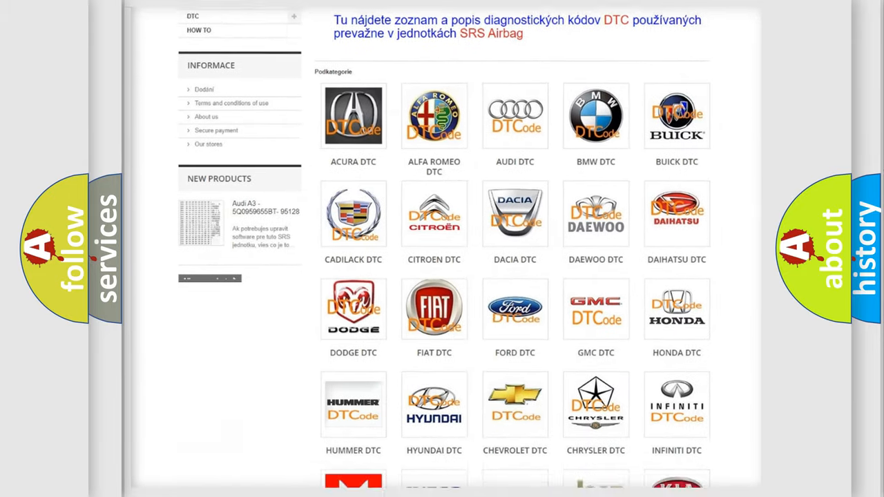
scroll("down", 3)
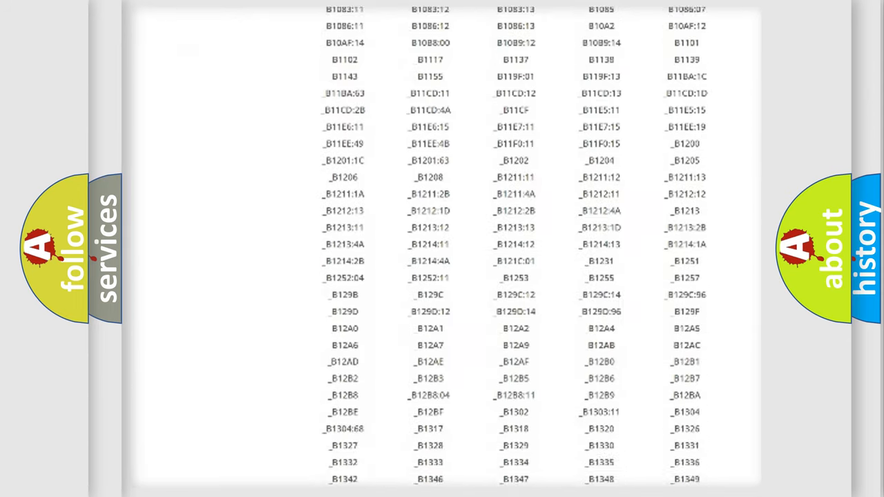
scroll("down", 3)
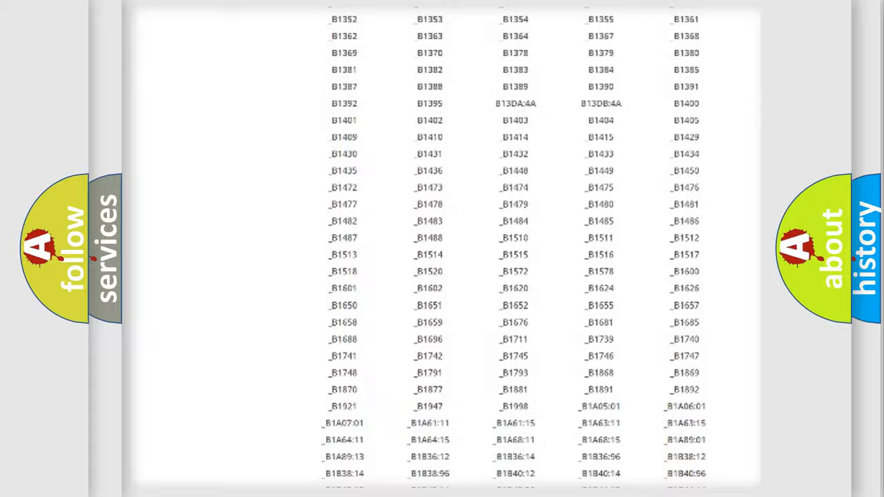